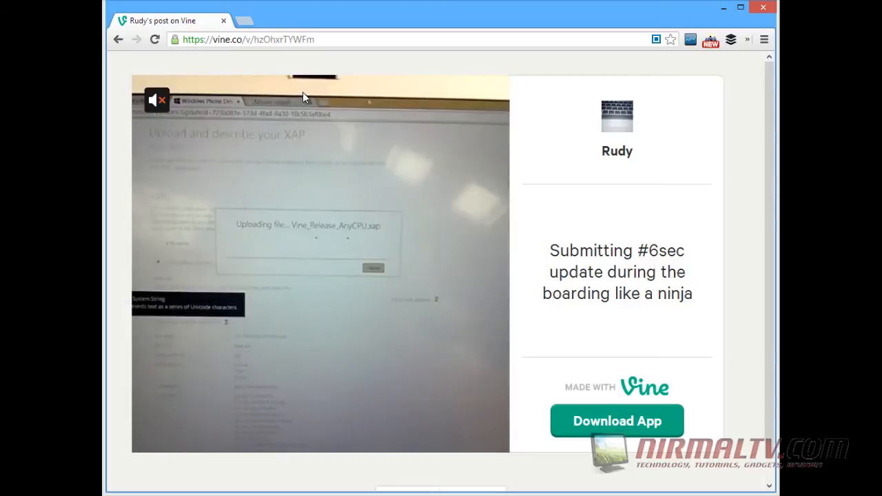
mouse_move(306, 243)
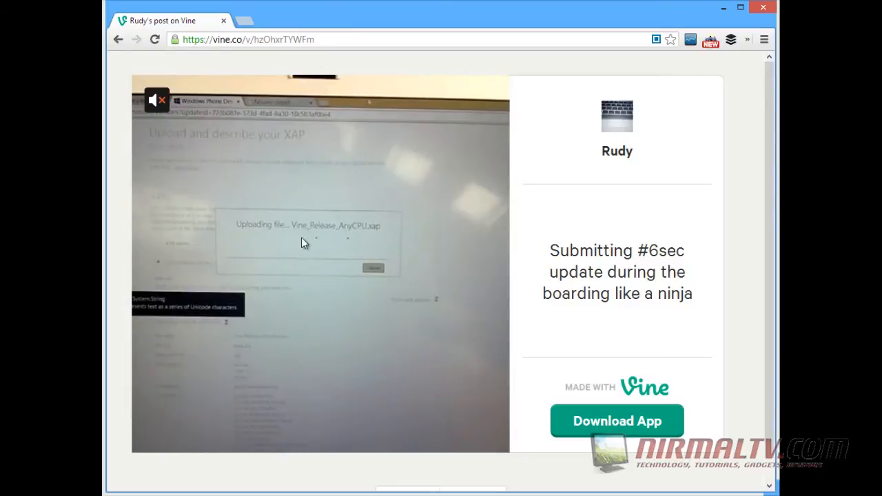
mouse_move(174, 187)
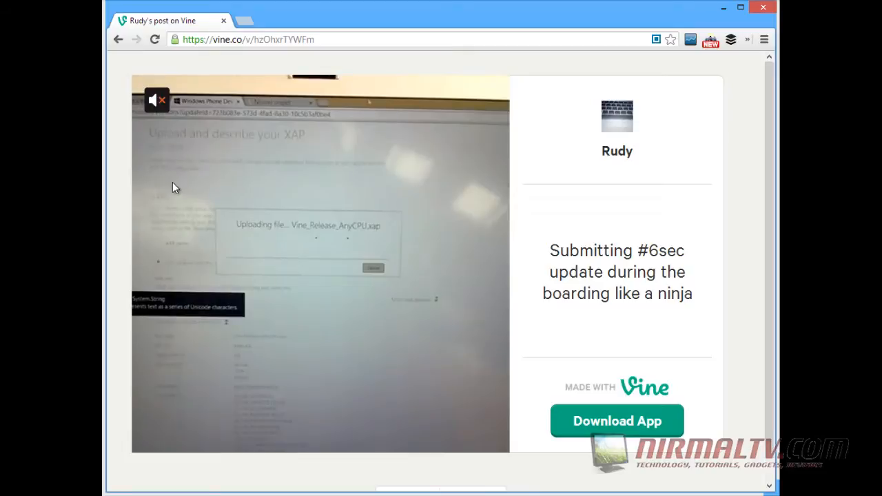
Step: Choose 'Save video as...' from the Vine clip's right-click menu
right_click(324, 250)
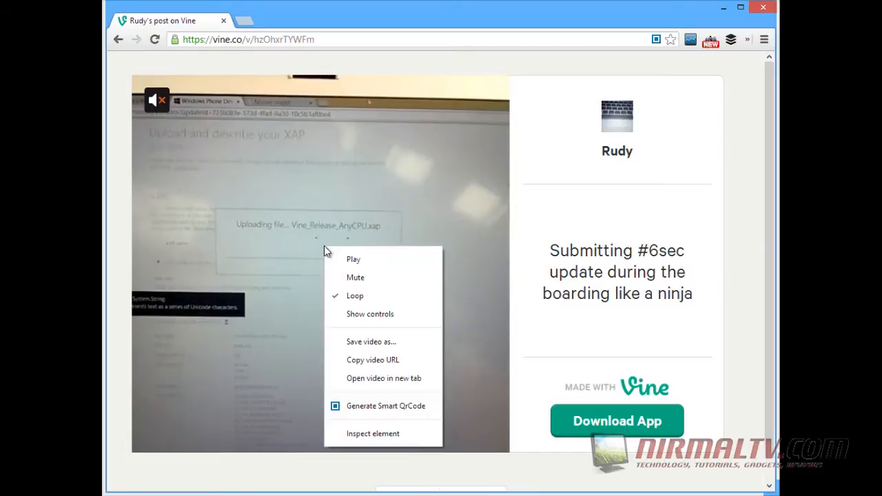
mouse_move(371, 342)
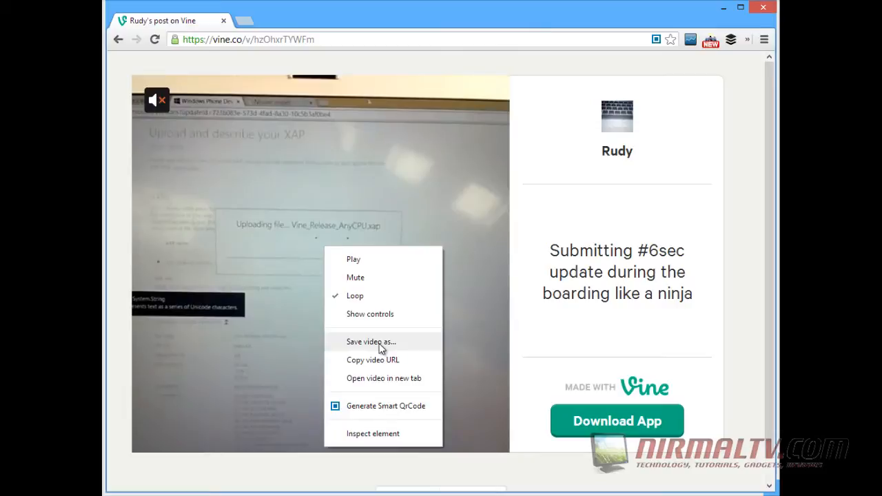
mouse_move(369, 314)
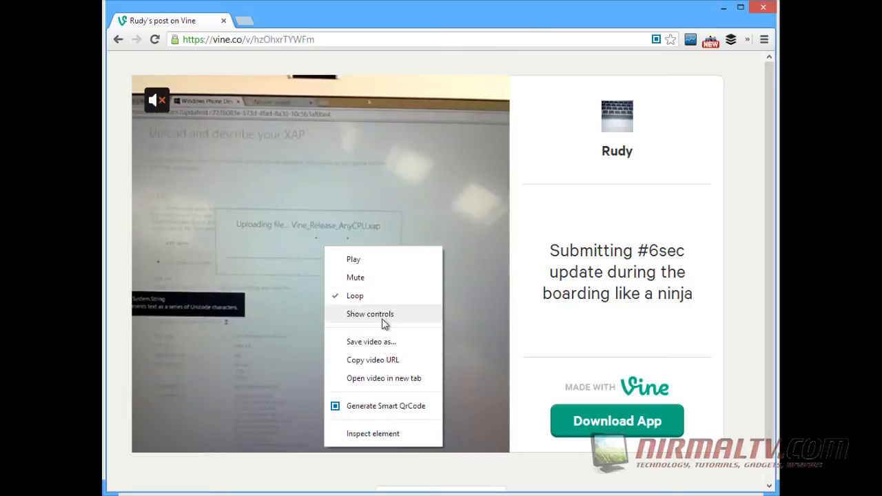
mouse_move(392, 345)
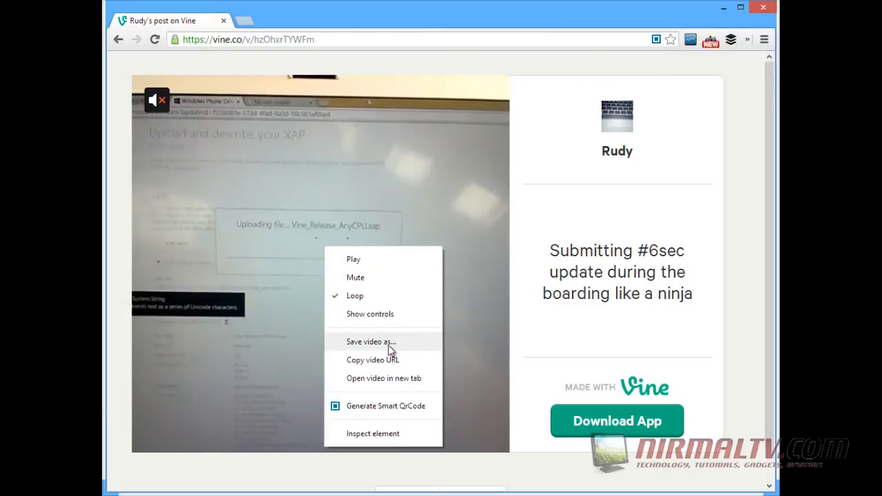
click(388, 350)
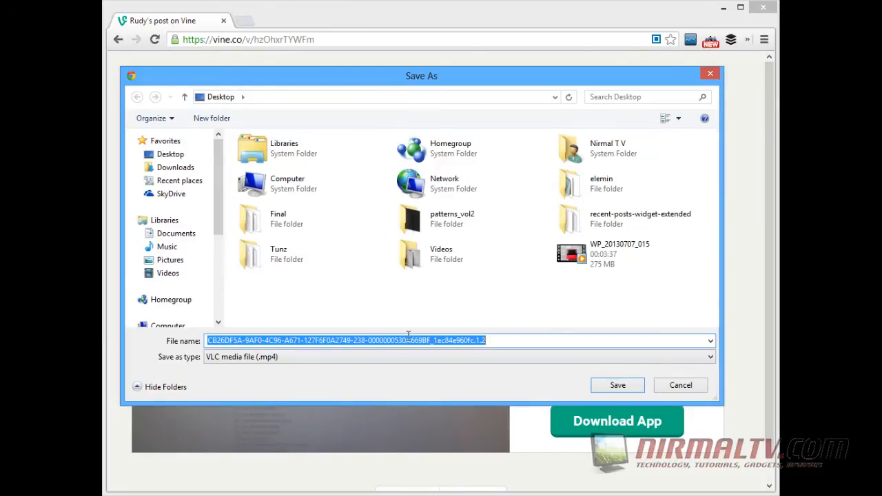
Step: Name the file 'Vine video' and save it to the Desktop as Vine video.mp4
text(Vine video)
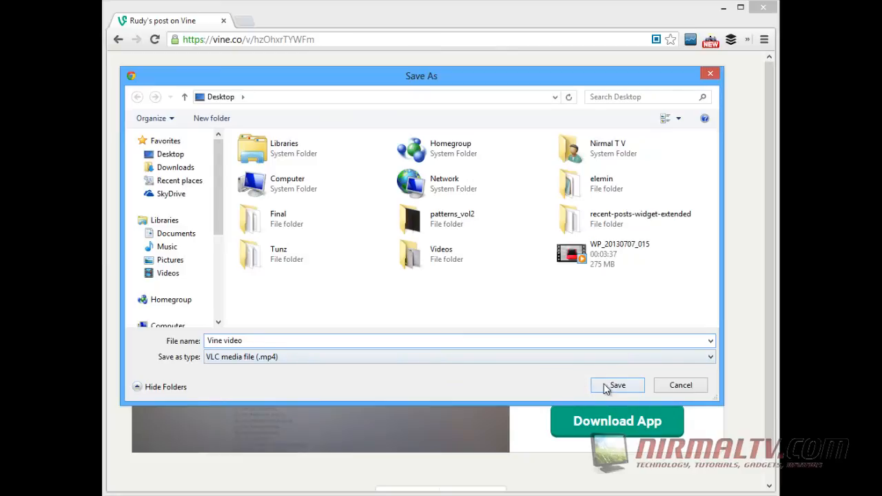
click(617, 385)
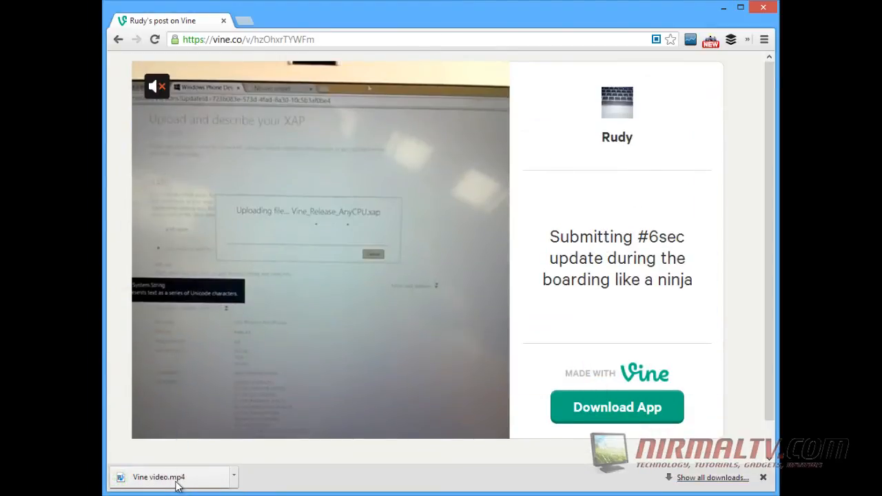
Step: Launch Vine video.mp4 from Chrome's download bar into Windows Media Player
click(159, 477)
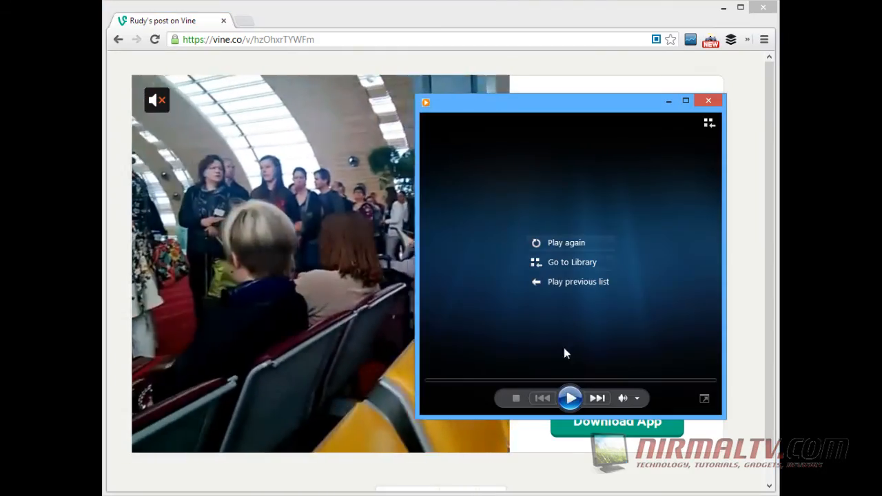
Step: Replay the saved Vine clip with Play again in Windows Media Player
click(571, 397)
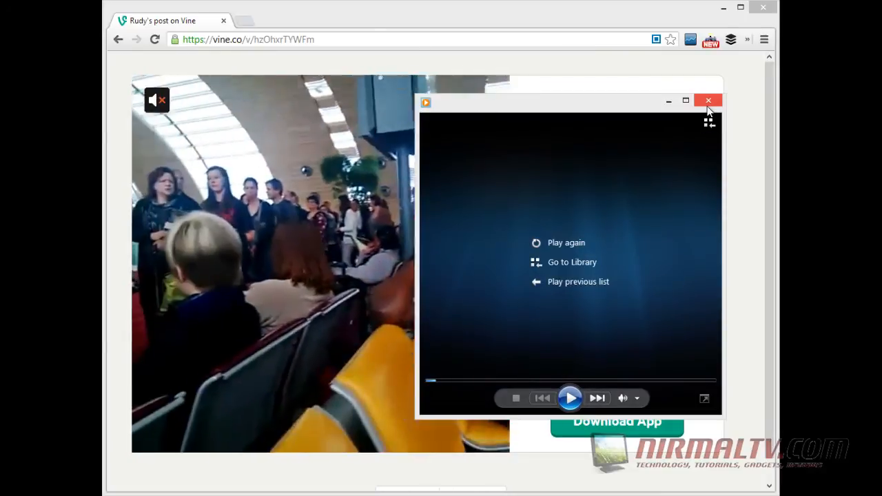
mouse_move(708, 101)
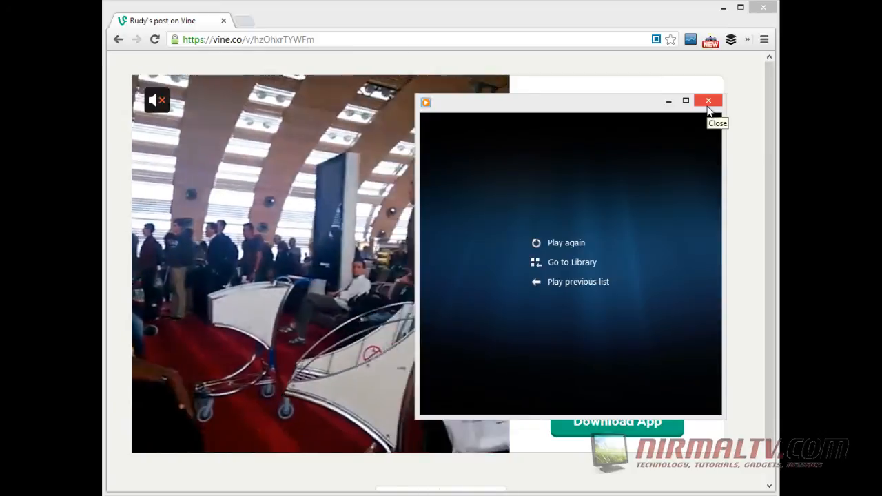